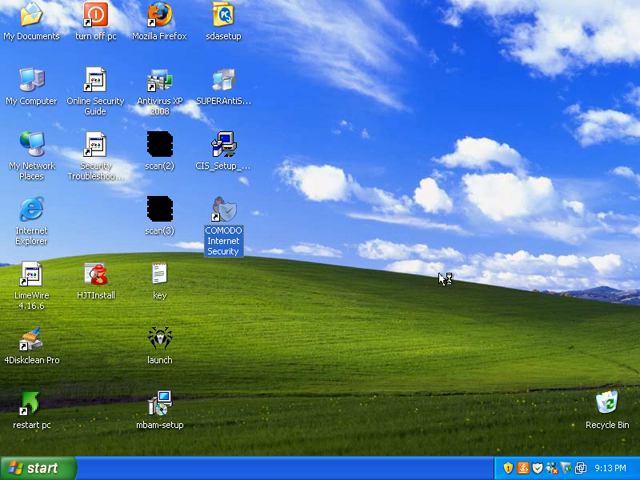
mouse_move(442, 292)
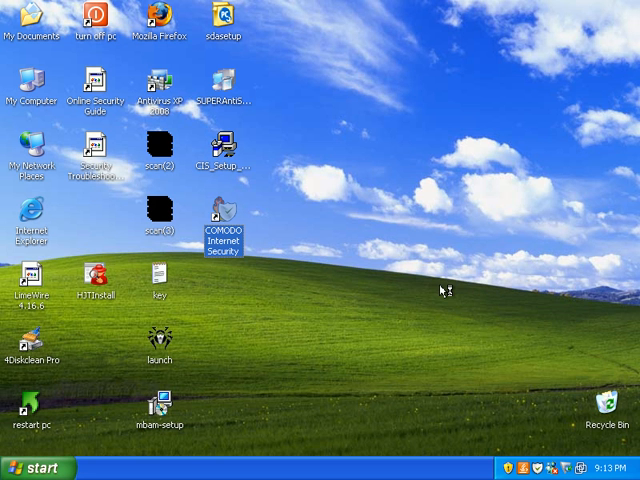
- Launch COMODO Internet Security from the desktop icon to reach its Summary screen
double_click(224, 224)
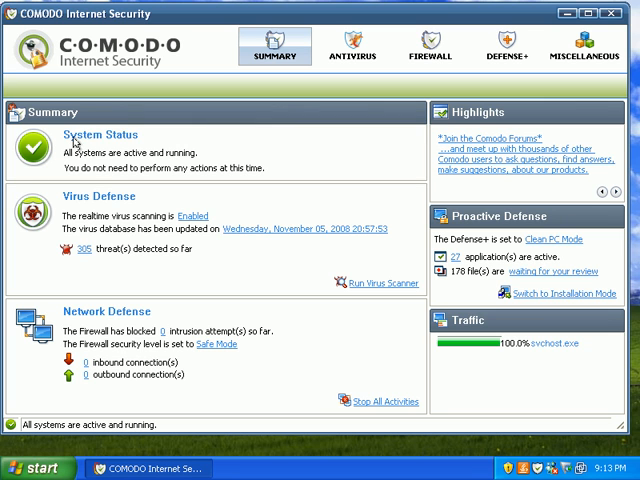
mouse_move(264, 246)
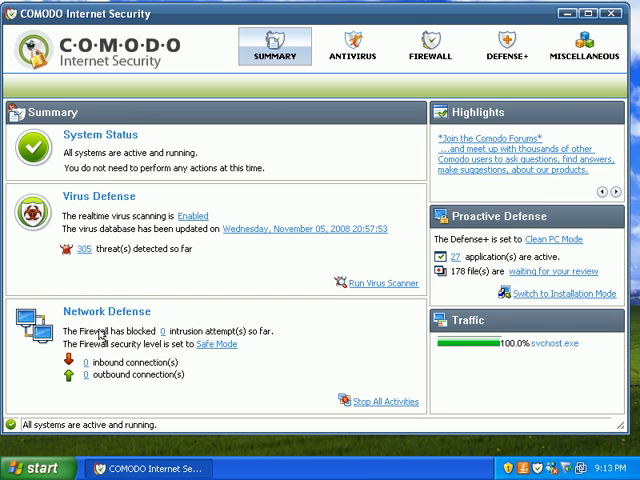
mouse_move(84, 368)
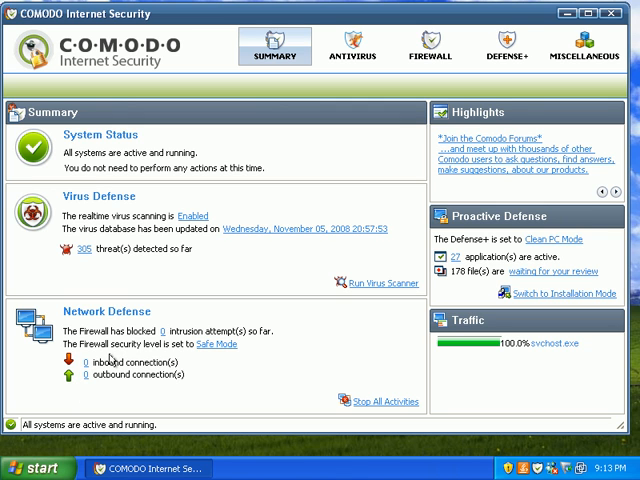
mouse_move(432, 330)
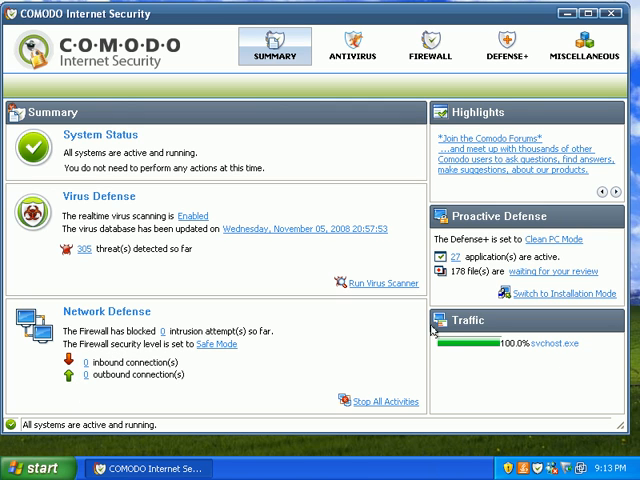
mouse_move(548, 344)
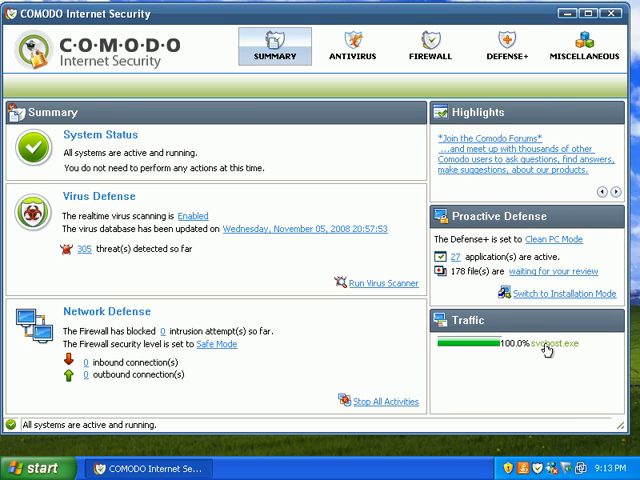
mouse_move(536, 344)
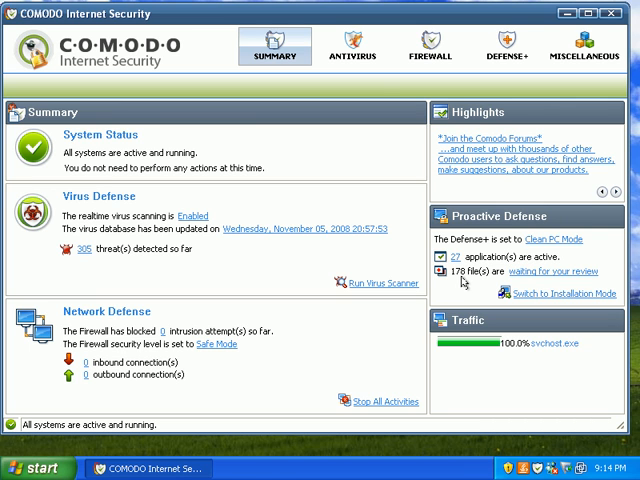
mouse_move(488, 278)
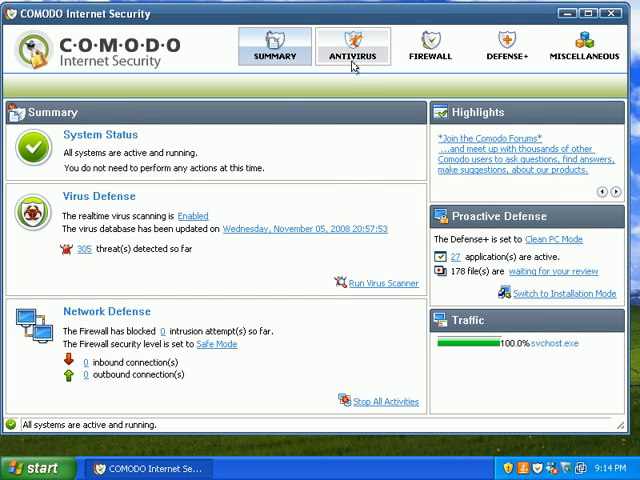
- Go to the Antivirus tasks and bring up the Virus Scanner Settings dialog
click(352, 48)
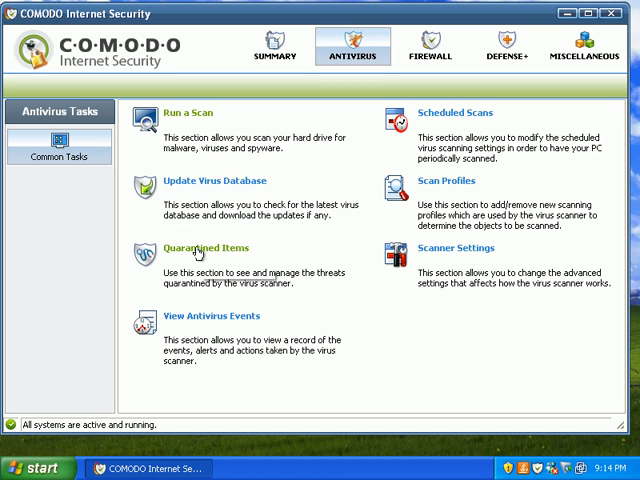
mouse_move(204, 248)
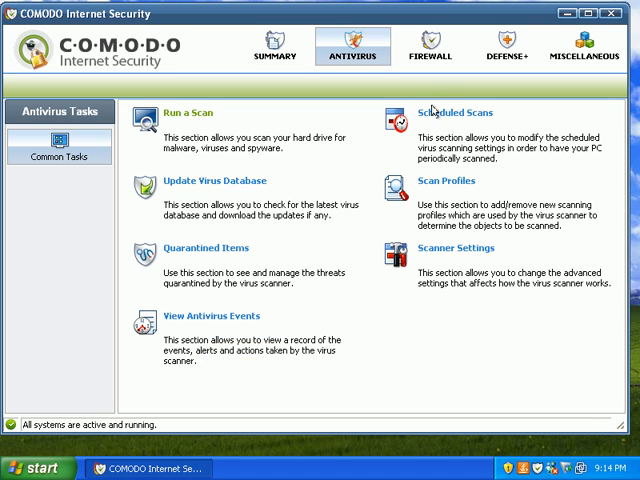
mouse_move(398, 232)
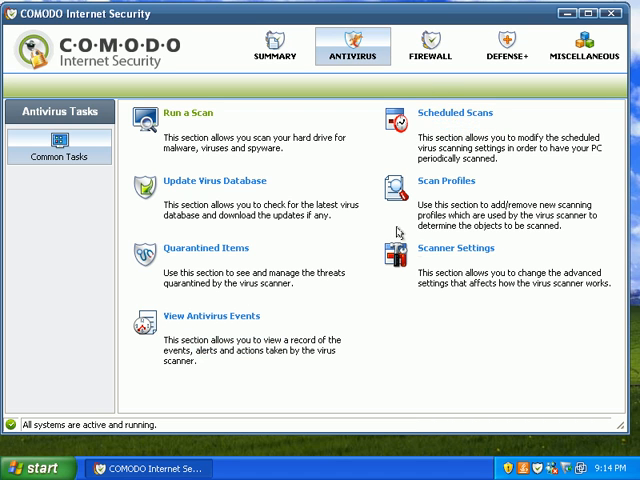
click(456, 248)
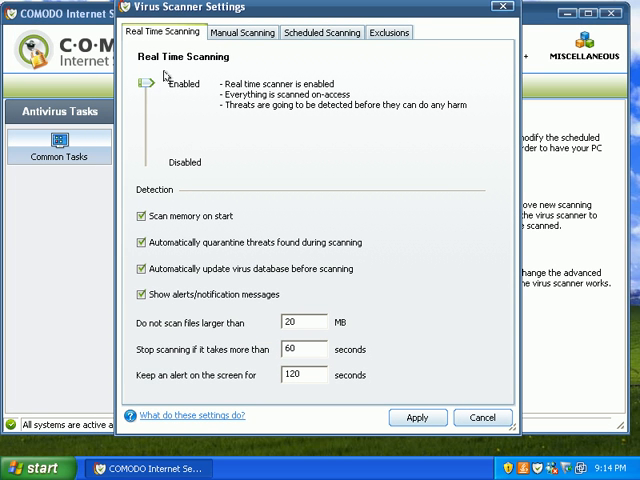
- Look through the Manual Scanning, Scheduled Scanning and Exclusions settings, then cancel the dialog
click(242, 32)
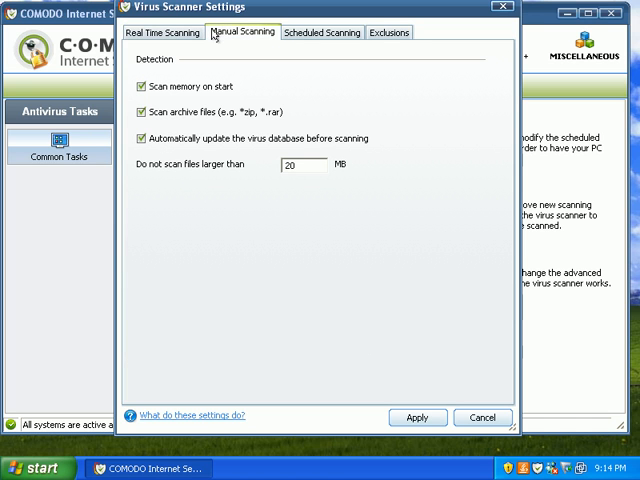
mouse_move(148, 104)
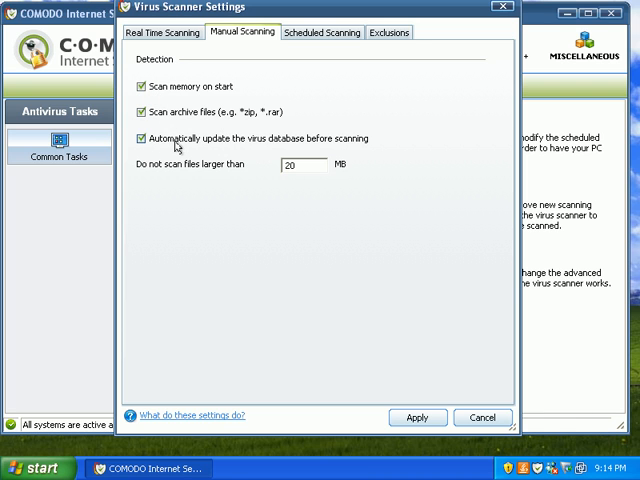
mouse_move(328, 152)
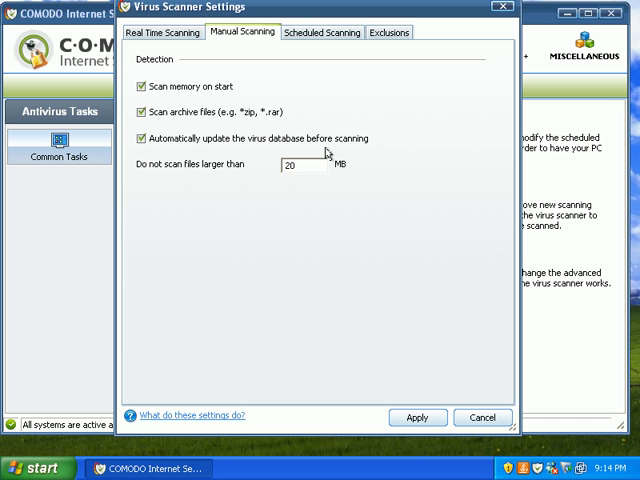
mouse_move(316, 42)
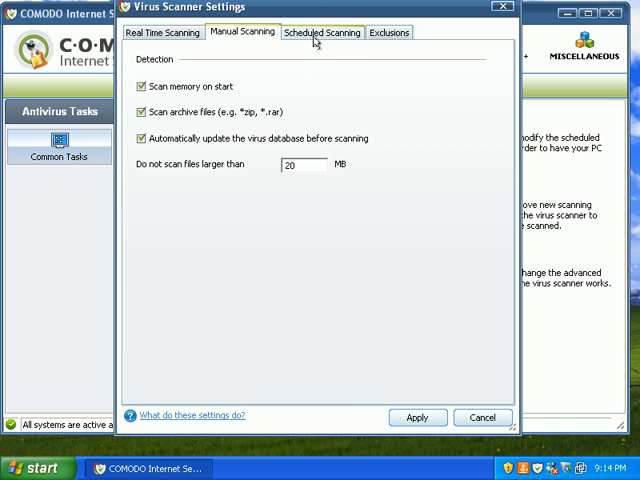
click(322, 32)
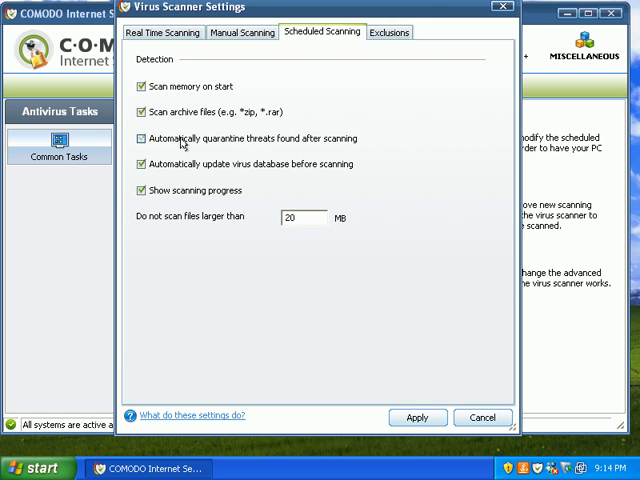
click(142, 138)
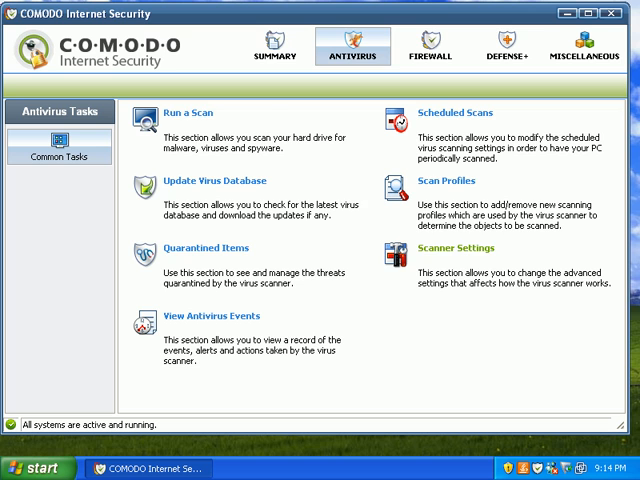
click(456, 248)
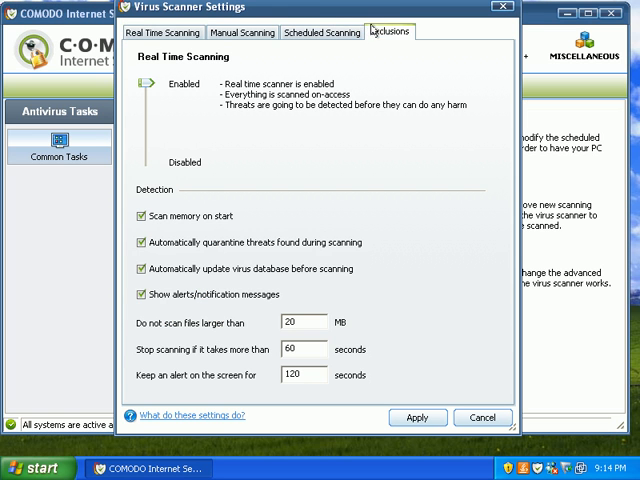
click(388, 32)
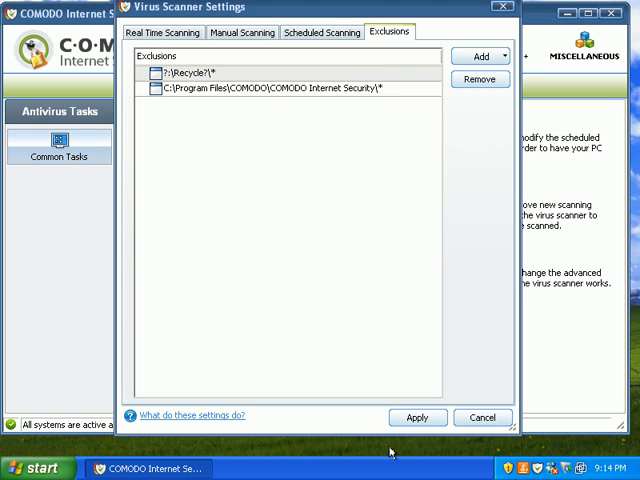
click(482, 416)
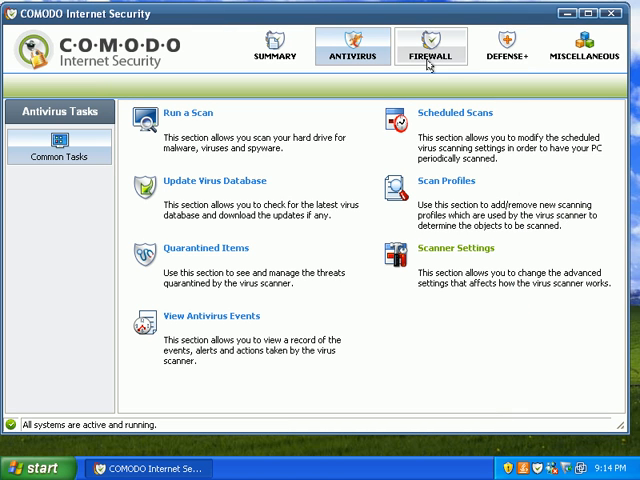
- From the Firewall tasks, browse the running-process tree and select a process for an application rule
click(430, 48)
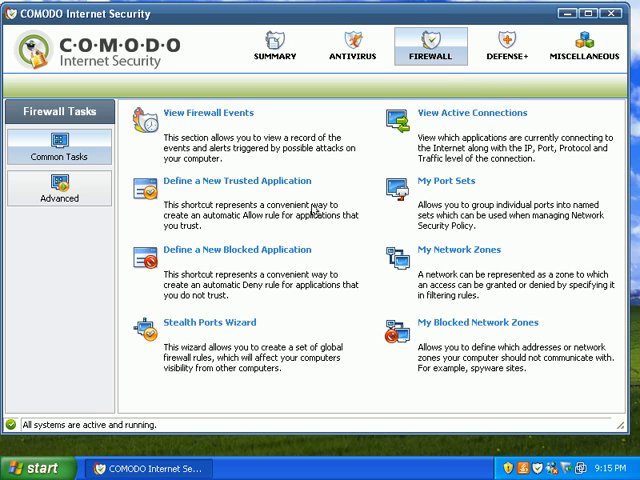
mouse_move(200, 188)
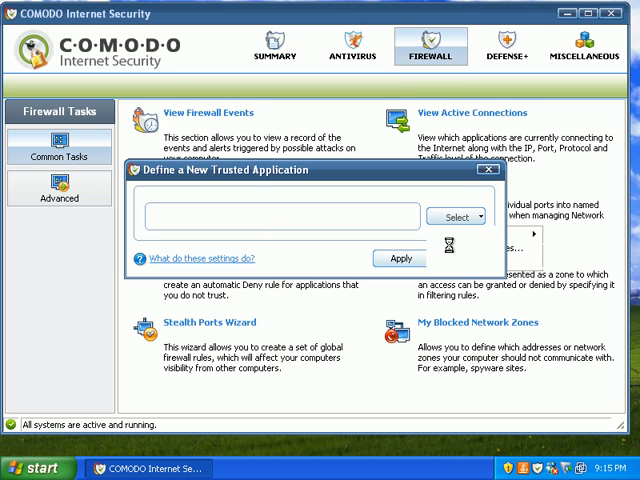
click(470, 216)
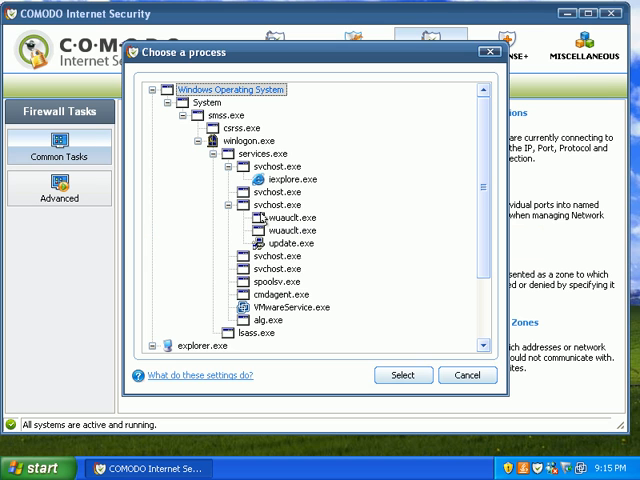
scroll(down, 3)
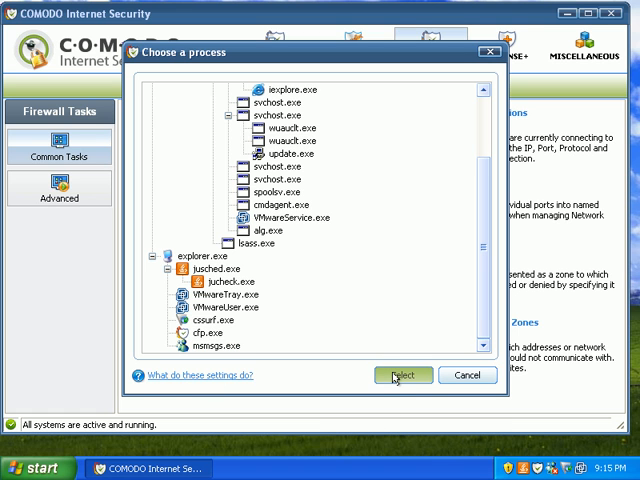
click(404, 376)
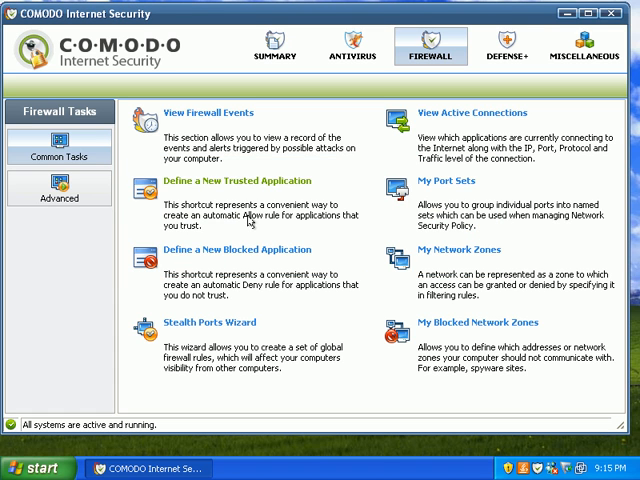
mouse_move(210, 248)
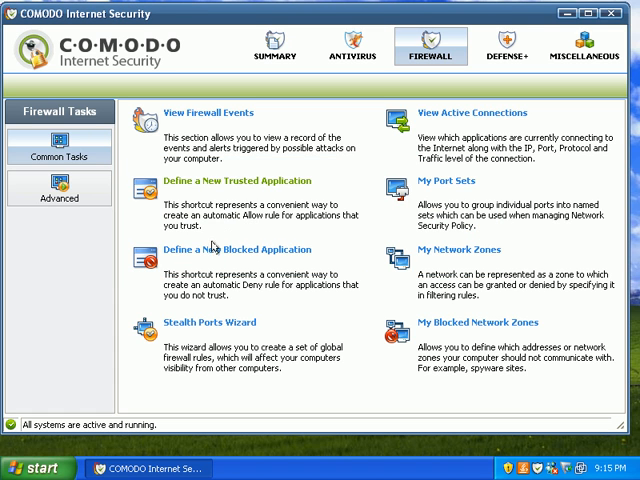
- Define a new blocked application rule for the running process jusched.exe and apply it
click(236, 250)
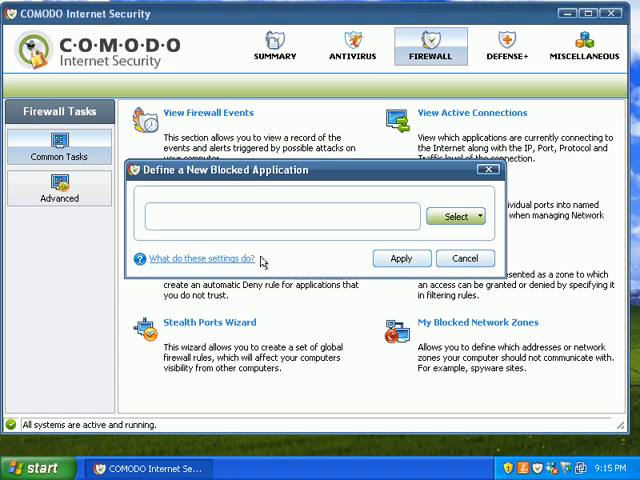
click(452, 216)
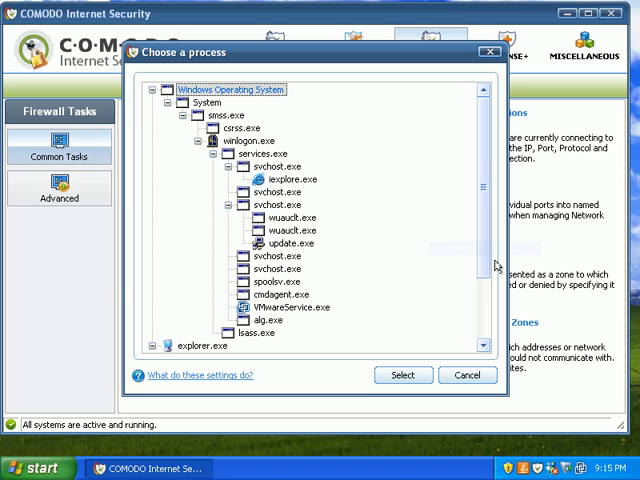
scroll(down, 3)
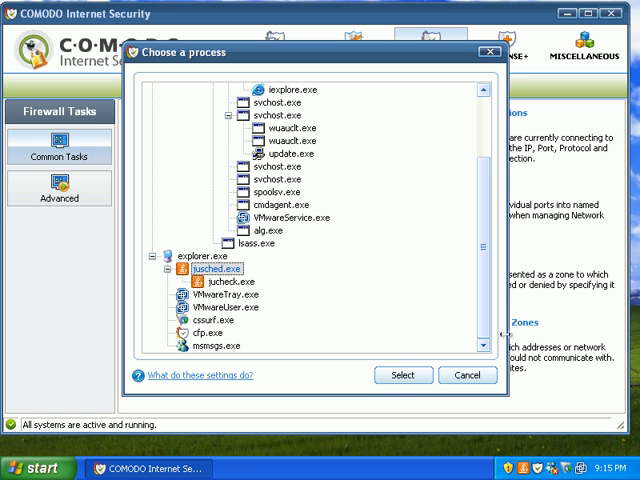
click(404, 374)
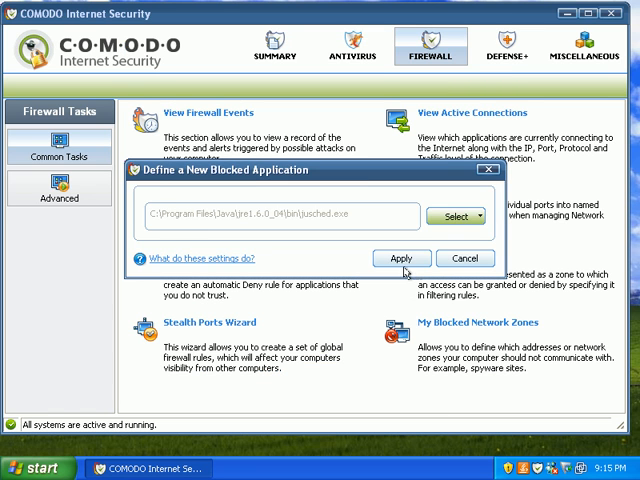
click(400, 258)
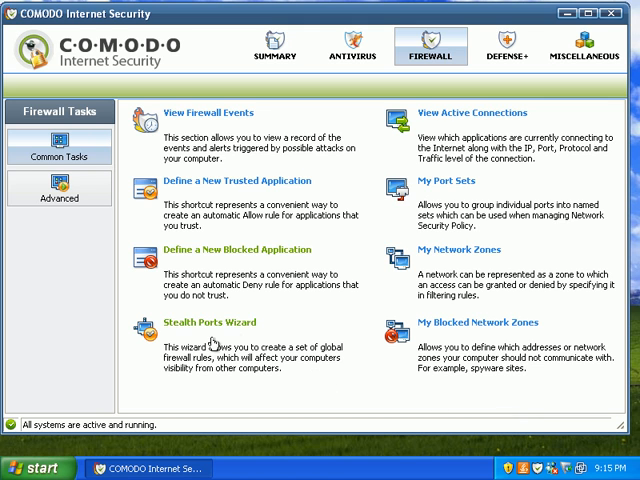
mouse_move(308, 412)
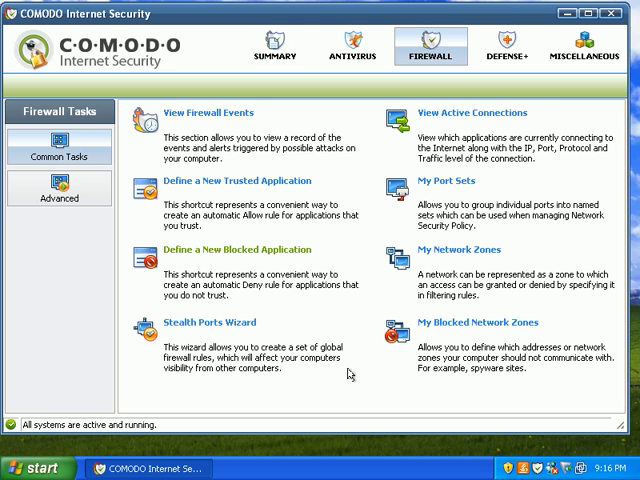
mouse_move(250, 318)
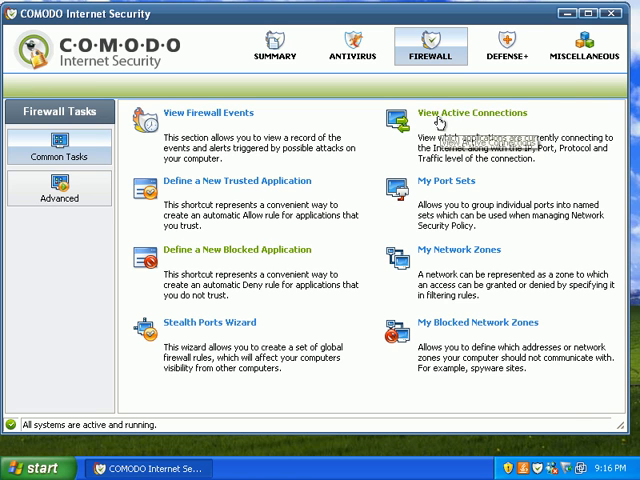
click(472, 112)
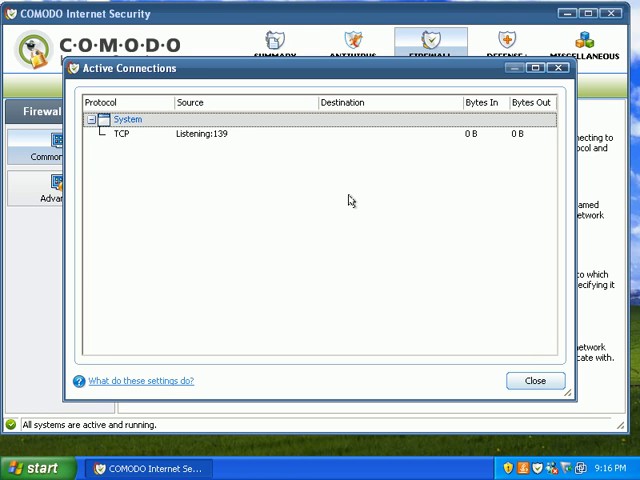
mouse_move(172, 182)
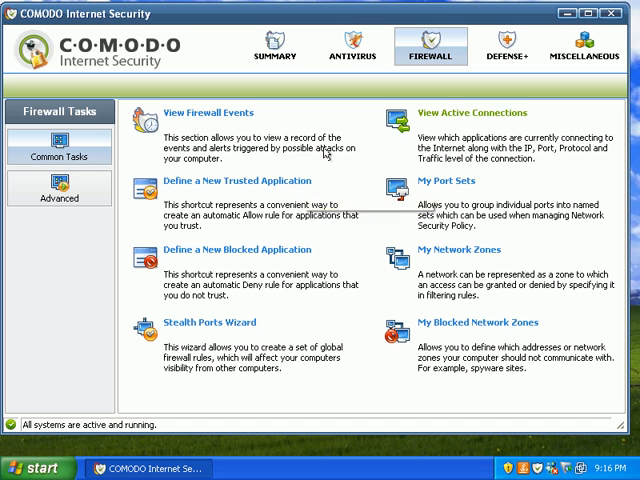
mouse_move(470, 112)
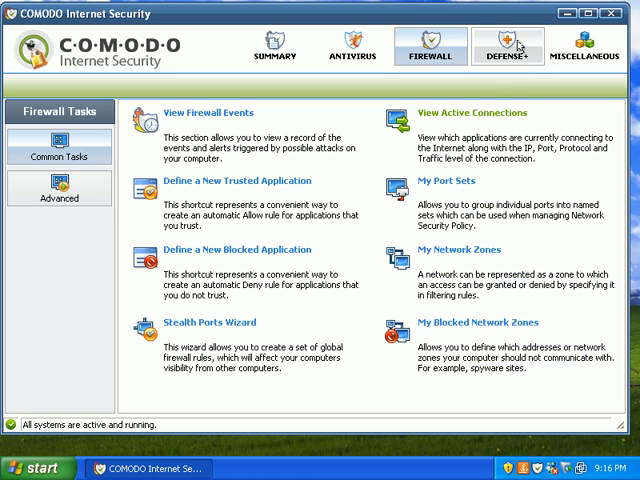
- In the Defense+ active process list, terminate jusched.exe and then select explorer.exe
click(508, 48)
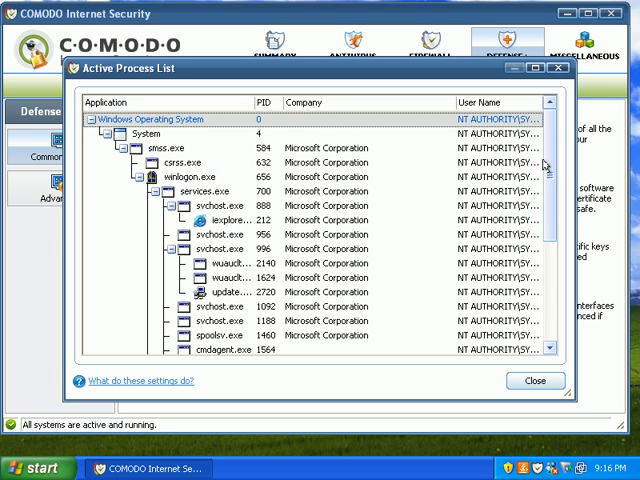
scroll(down, 3)
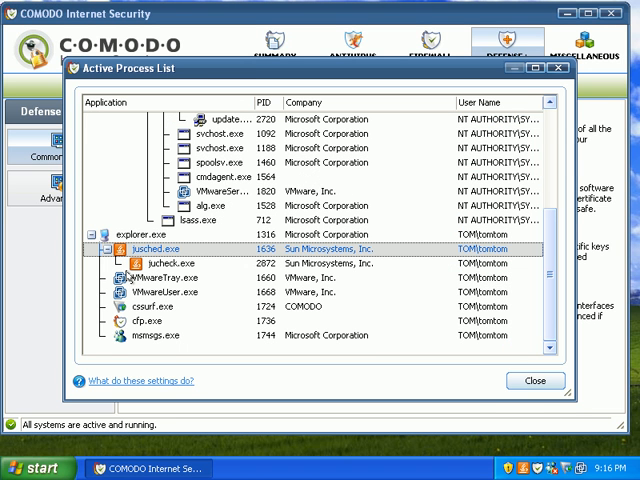
mouse_move(164, 264)
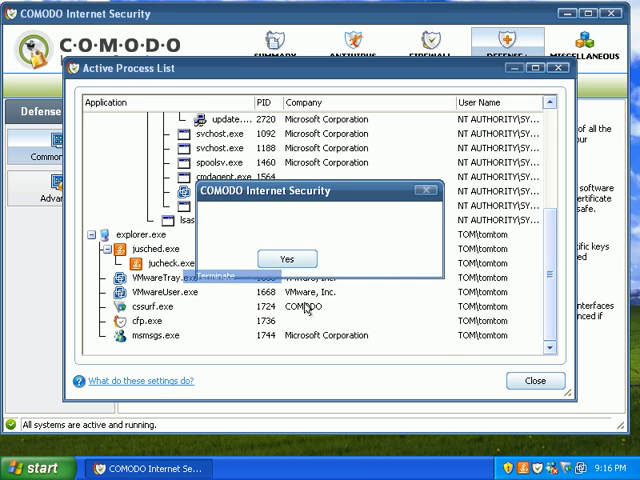
click(288, 258)
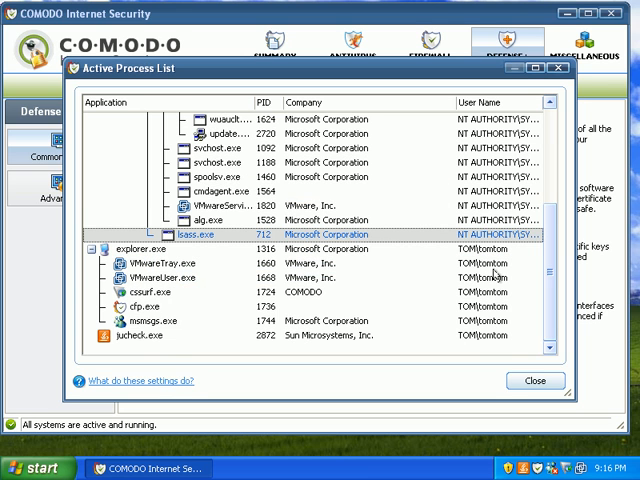
mouse_move(496, 276)
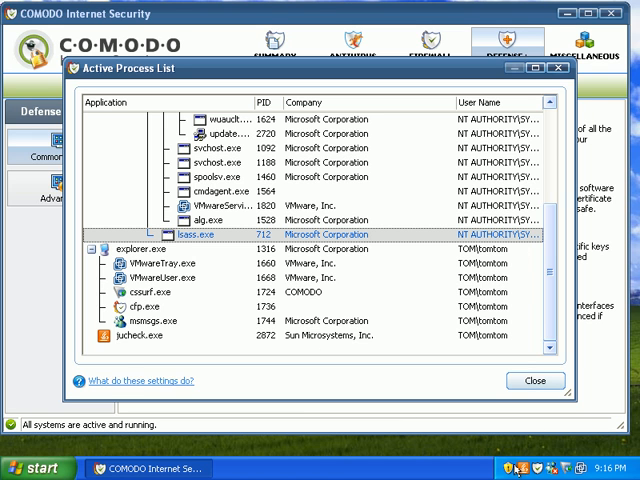
click(150, 336)
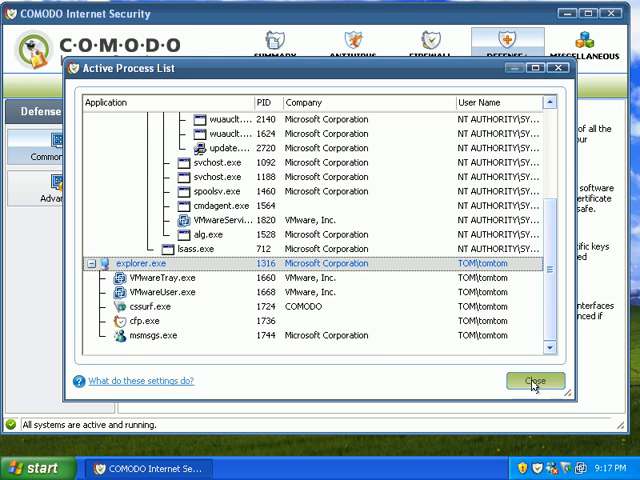
- Close the active process list to return to the Defense+ Common Tasks overview
click(536, 380)
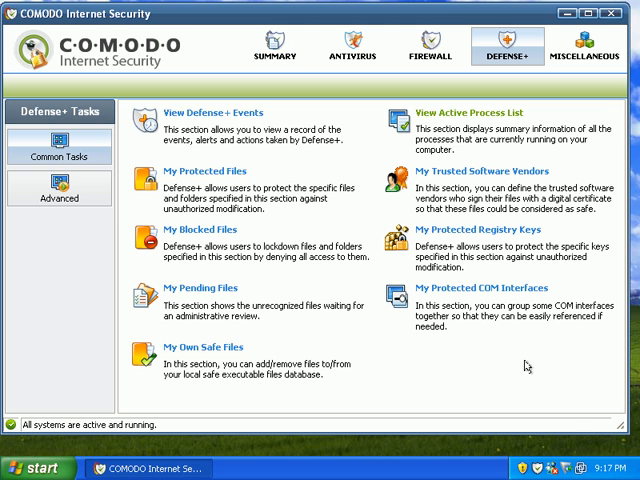
mouse_move(402, 82)
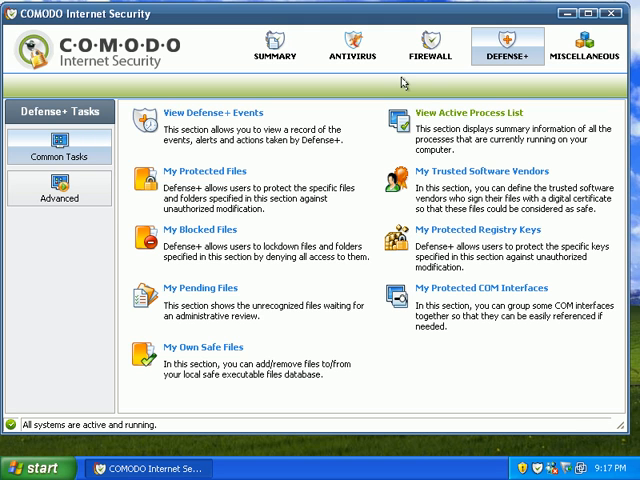
mouse_move(178, 120)
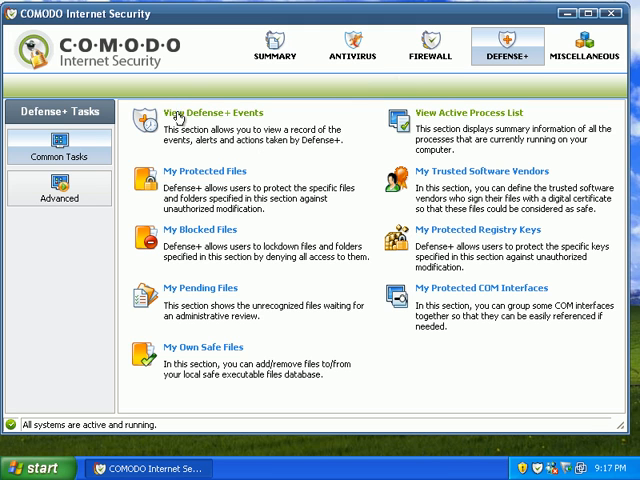
mouse_move(182, 118)
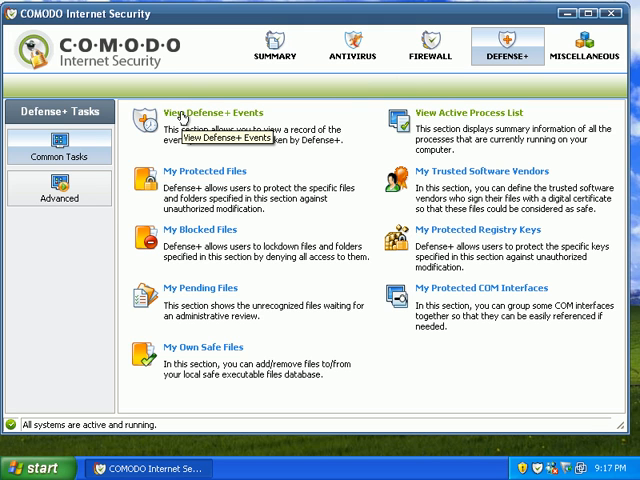
mouse_move(204, 240)
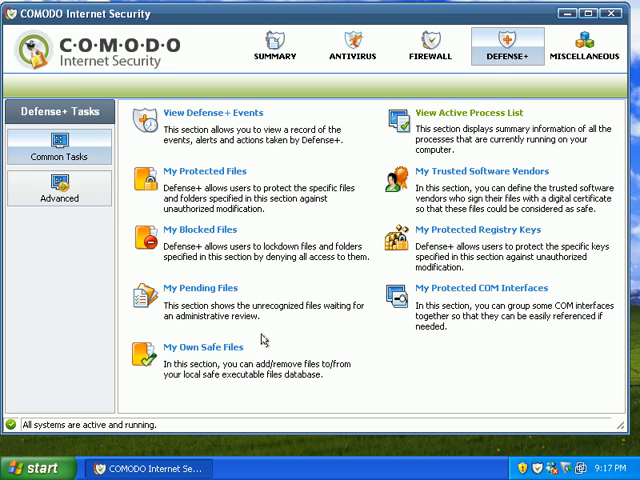
click(60, 192)
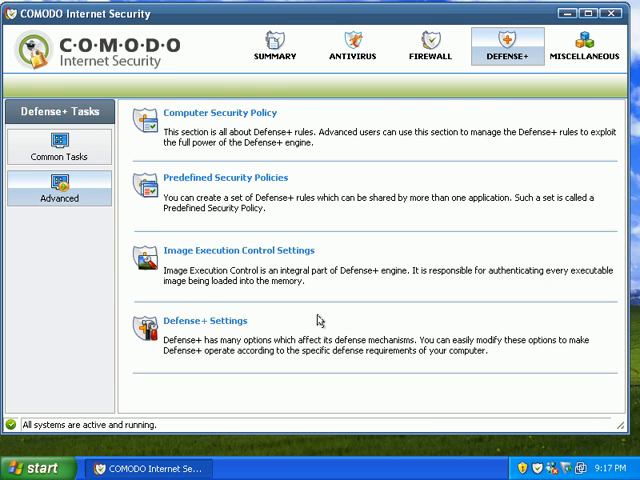
mouse_move(210, 132)
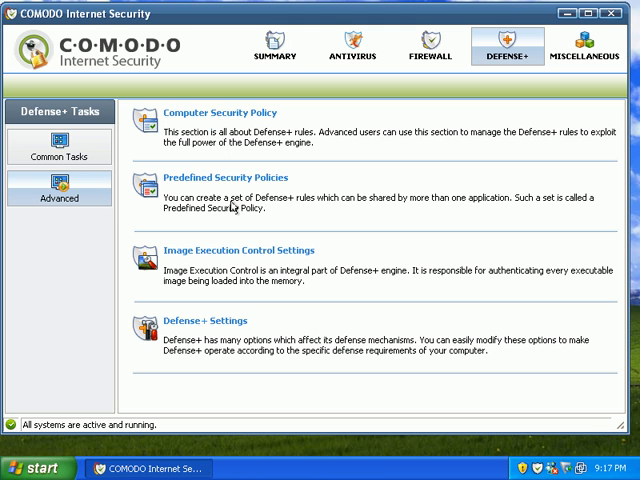
mouse_move(222, 208)
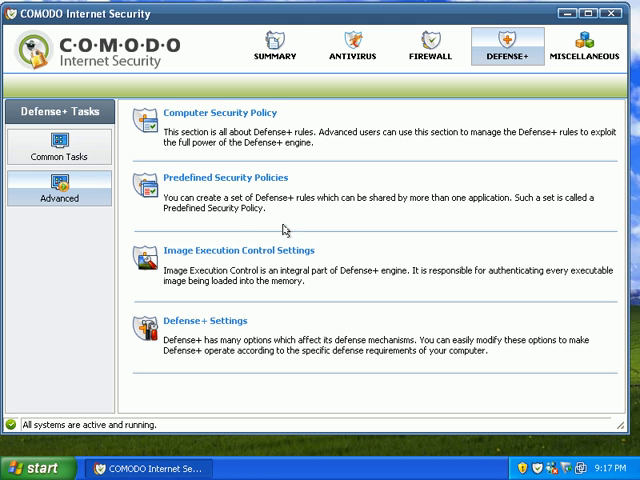
mouse_move(230, 466)
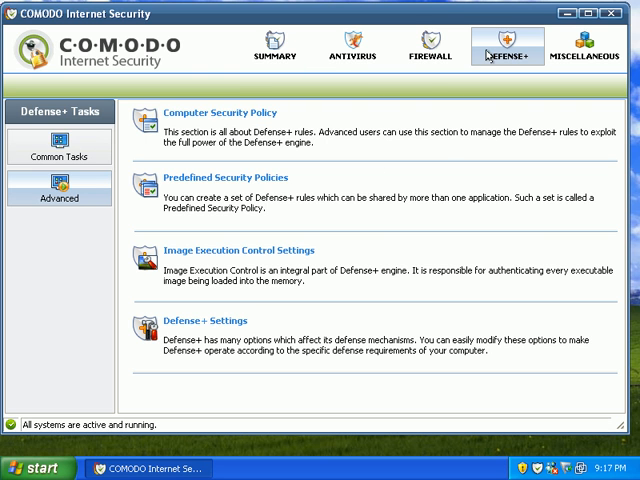
click(58, 156)
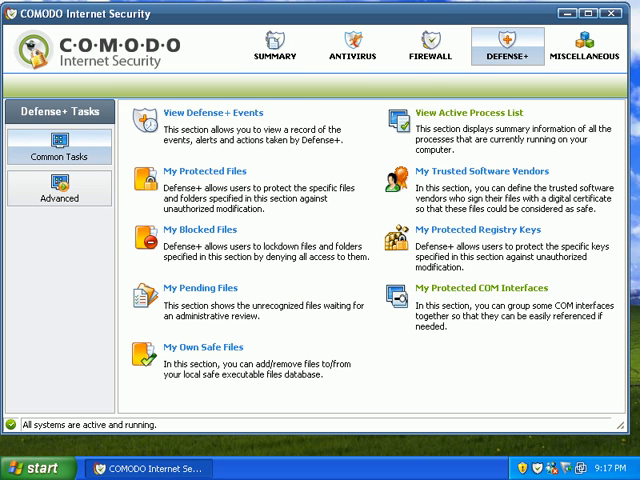
mouse_move(432, 118)
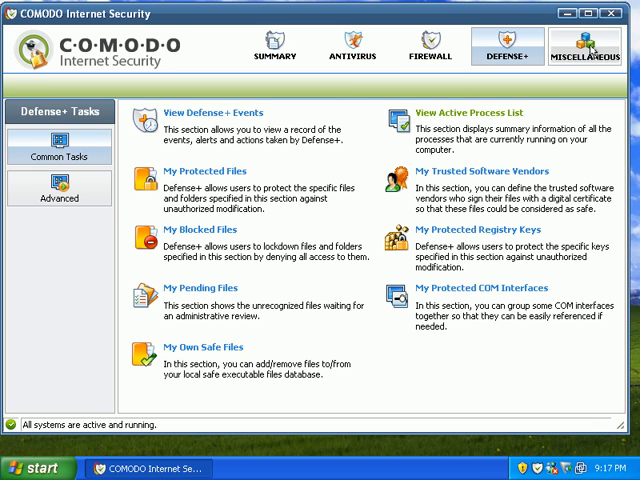
- From Miscellaneous, open Settings and look through the Parental Control and Update options
click(584, 48)
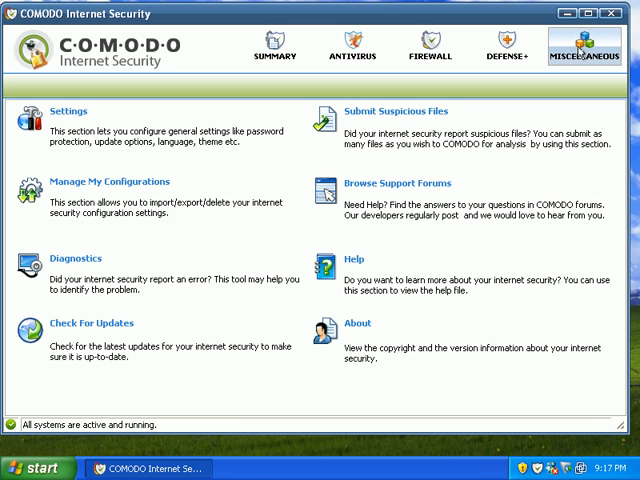
click(68, 112)
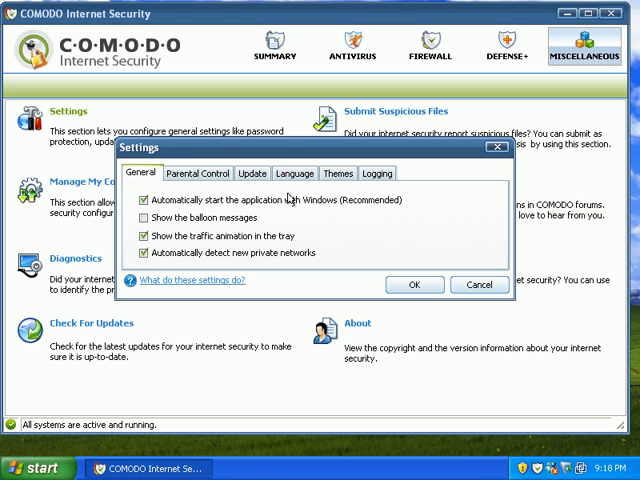
click(204, 172)
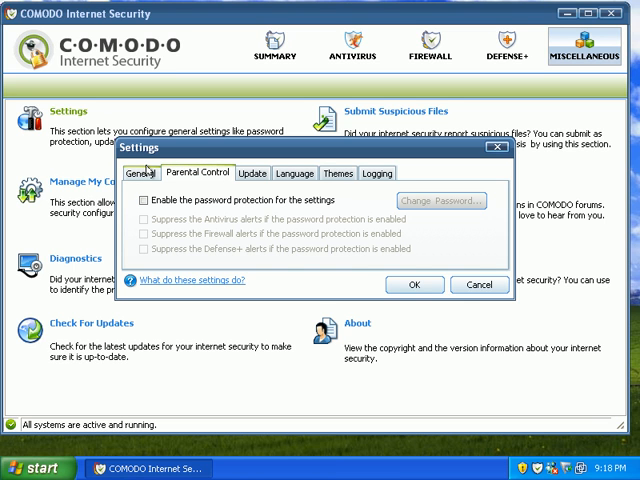
mouse_move(148, 172)
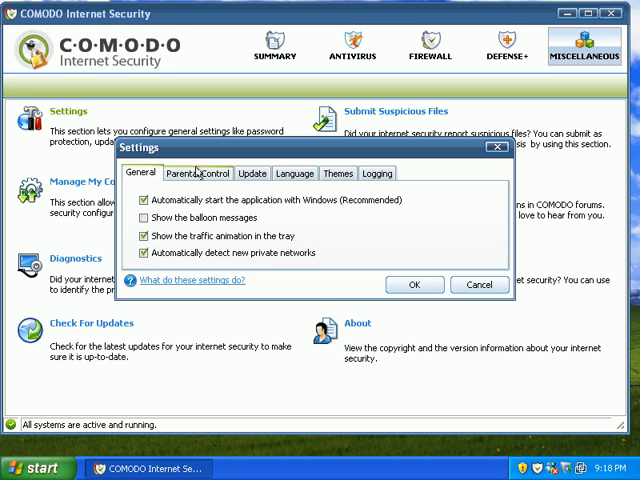
click(252, 172)
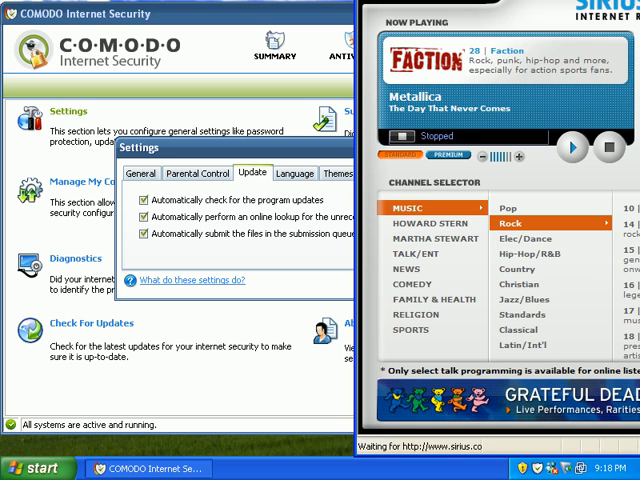
- Close the Sirius Internet Radio player window covering the settings dialog
click(572, 148)
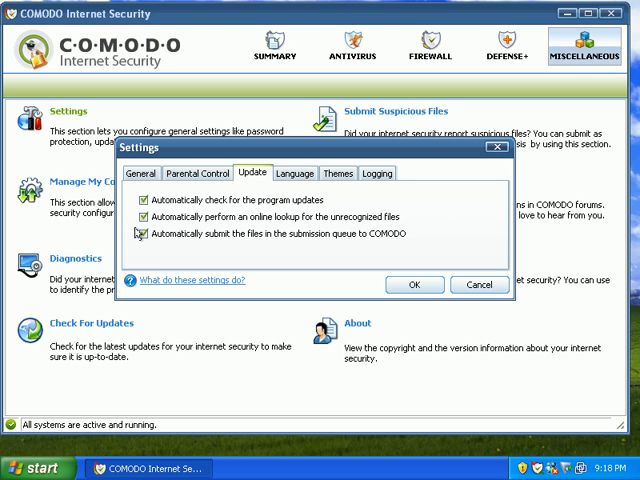
- Review the Update options, then in Themes keep the COMODO Style Default Normal theme
click(140, 236)
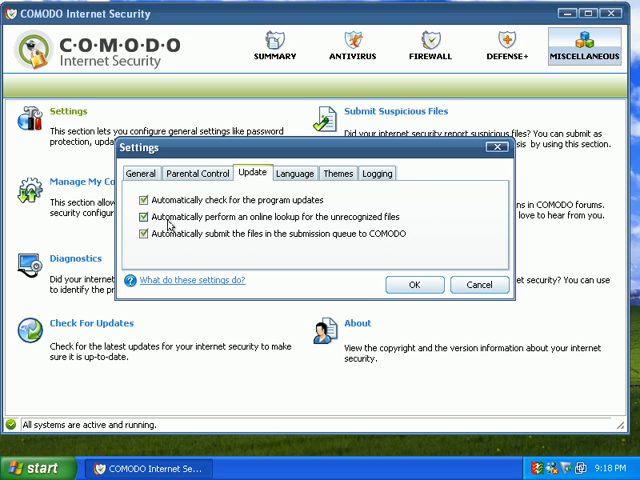
mouse_move(168, 224)
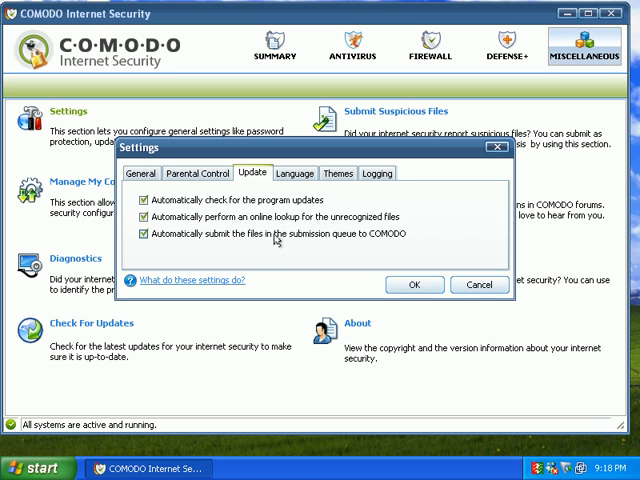
mouse_move(368, 244)
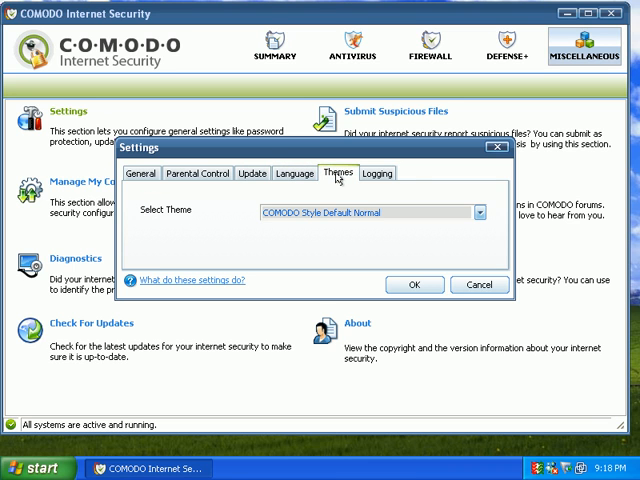
click(484, 212)
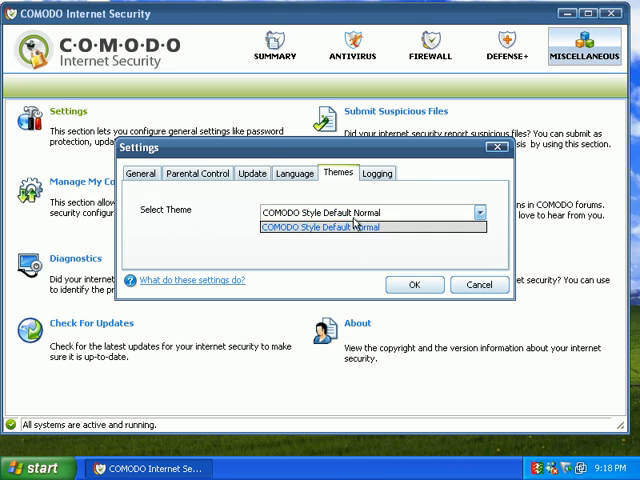
click(376, 172)
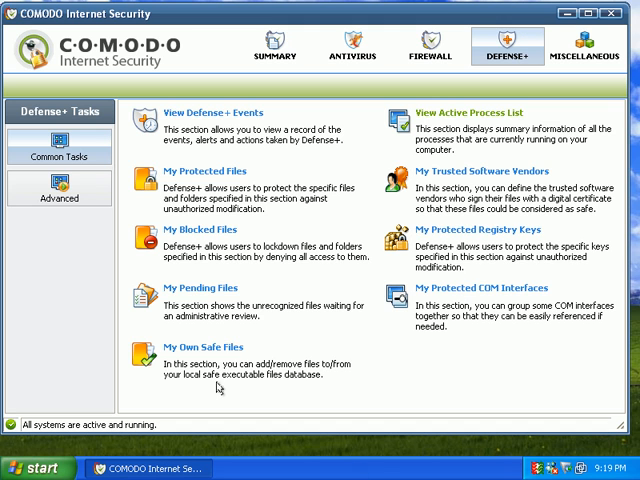
mouse_move(498, 112)
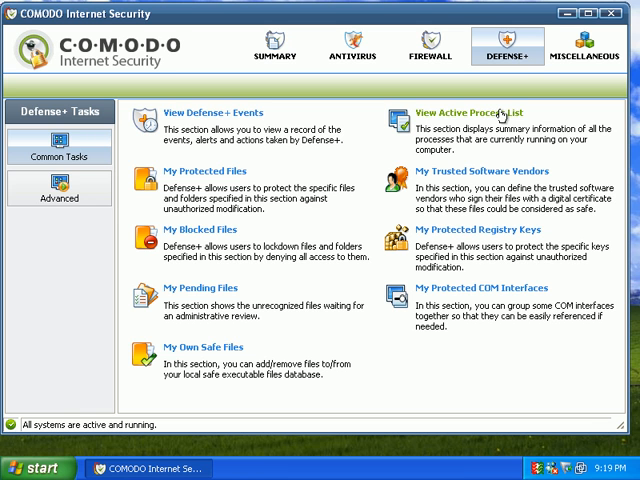
mouse_move(228, 168)
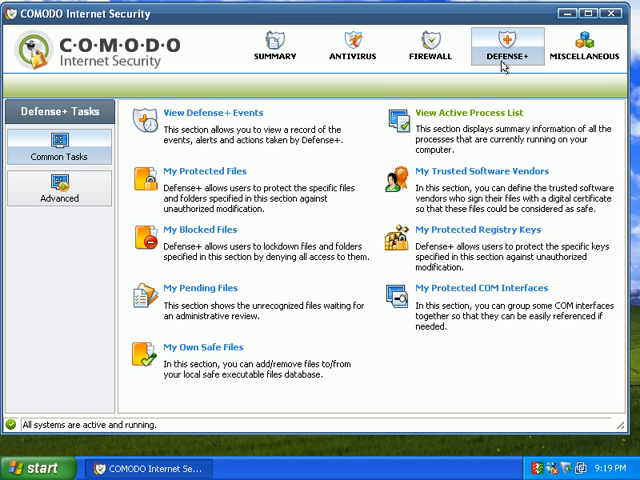
mouse_move(430, 48)
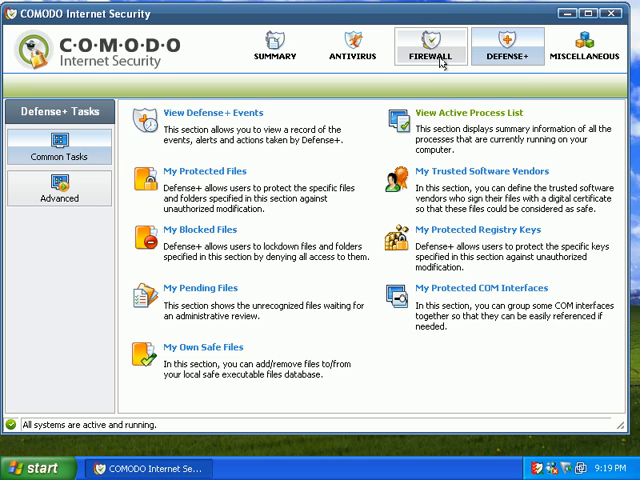
- Review the Firewall and Antivirus overviews, then return to the Summary screen with all systems active
click(430, 44)
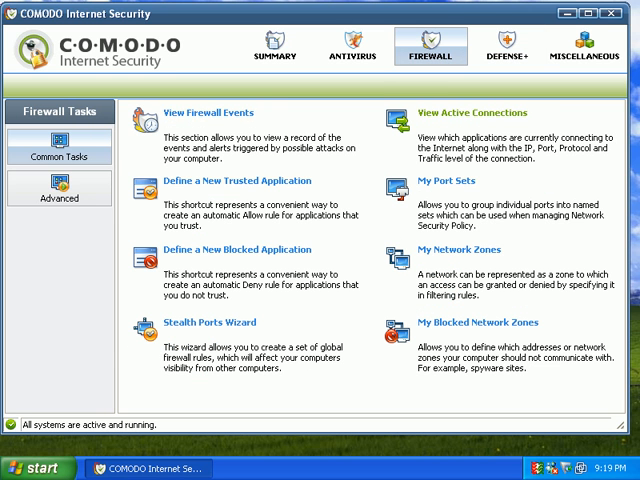
click(352, 48)
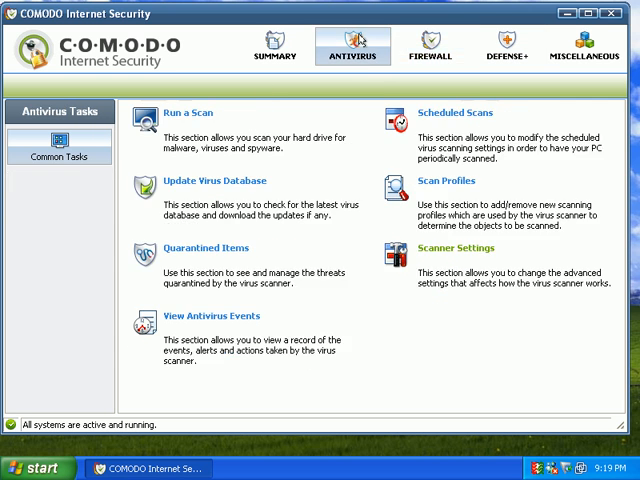
click(276, 46)
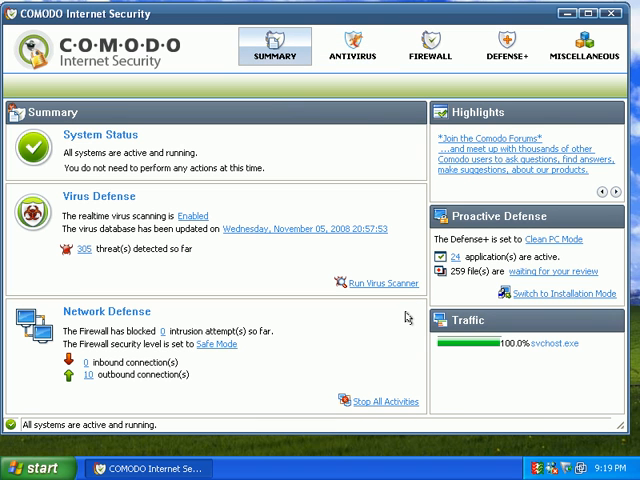